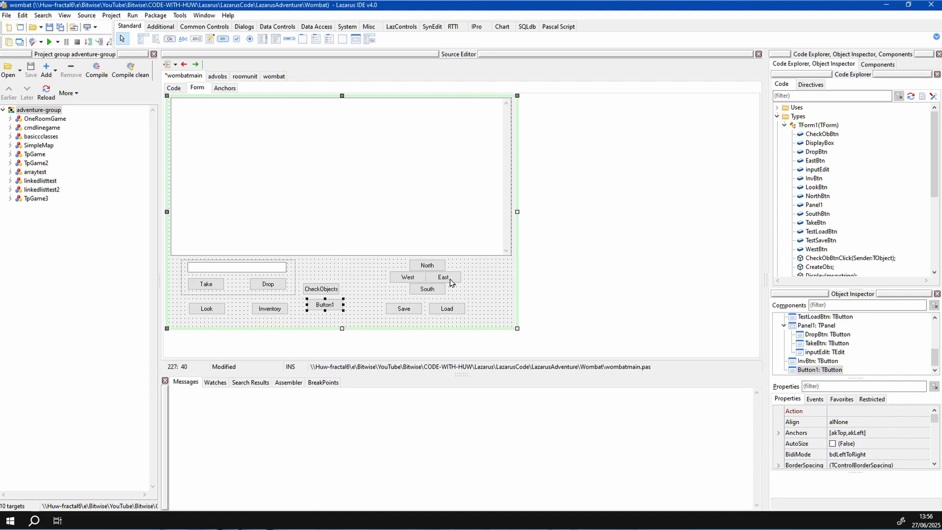
# Show the unit's source code with the direction-button click handlers instead of the Wombat form.
pyautogui.click(173, 87)
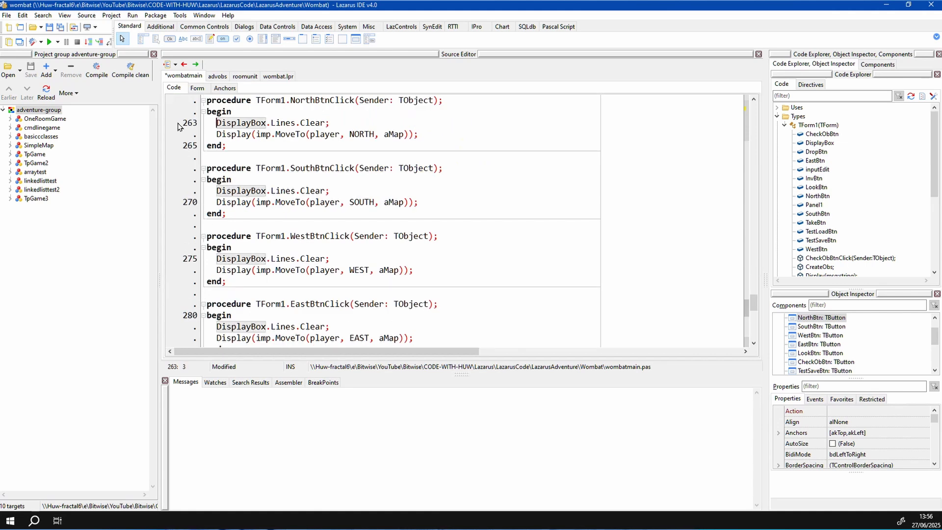
pyautogui.click(36, 40)
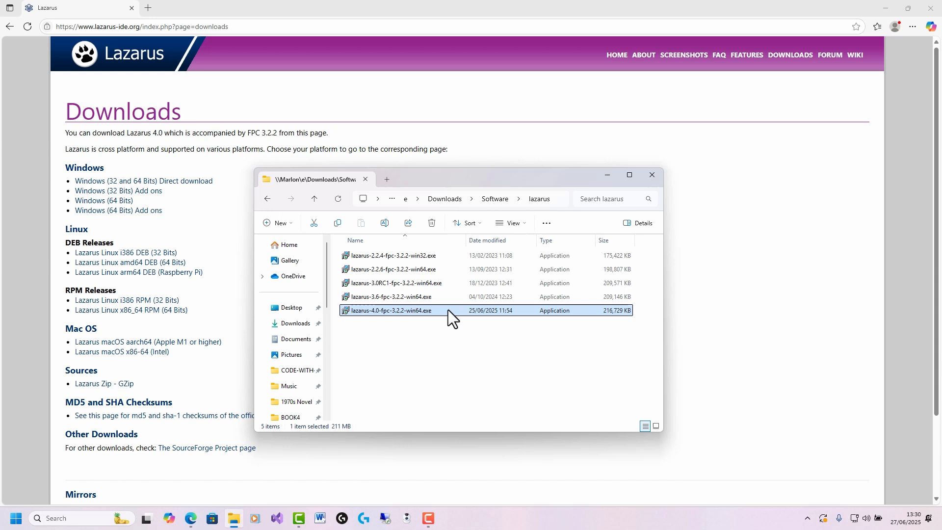
# Run lazarus-4.0-fpc-3.2.2-win64.exe from Downloads > Software > lazarus.
pyautogui.doubleClick(388, 310)
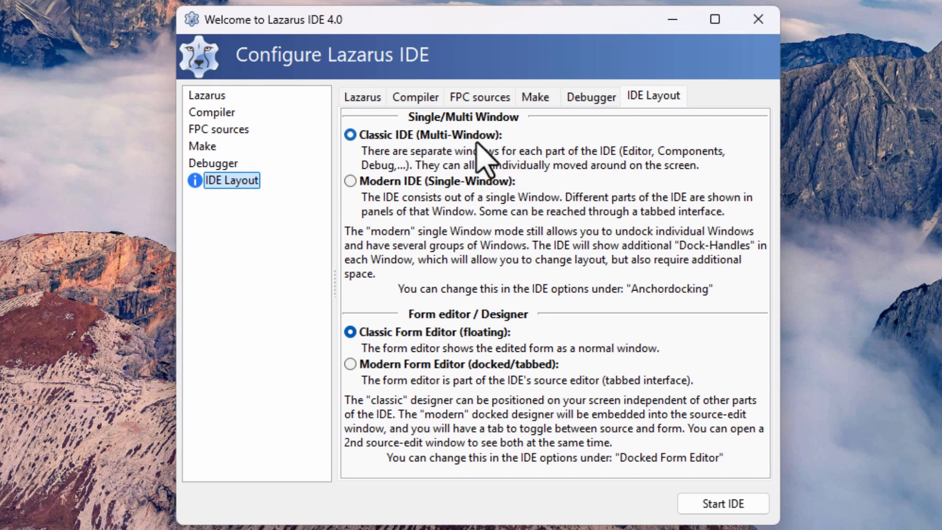
# Select the Modern IDE (Single-Window) layout with the docked, tabbed form editor.
pyautogui.click(351, 364)
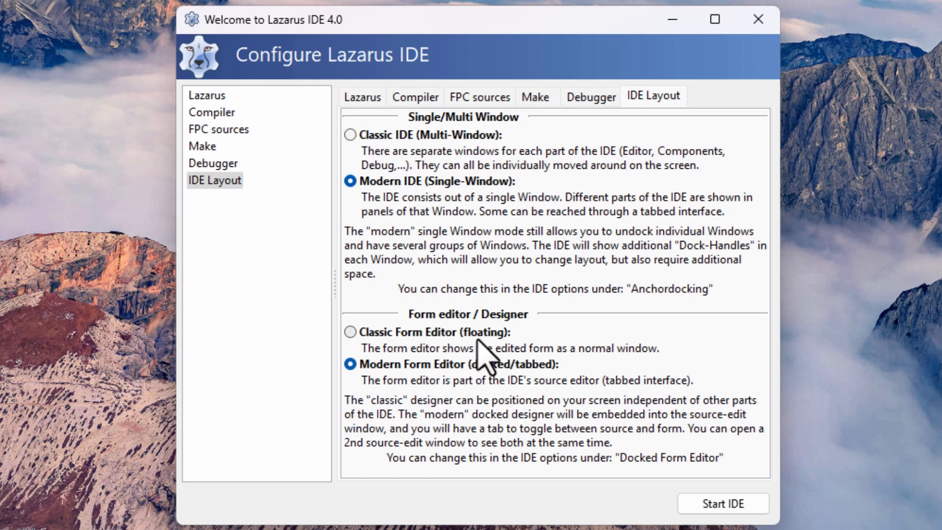